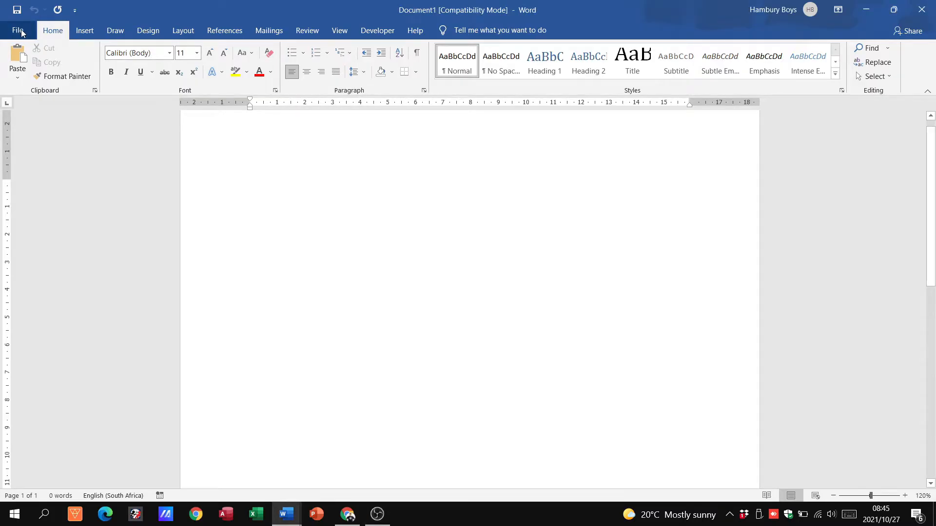
# Switch from the blank document to the File backstage Home page with templates and recent documents.
pyautogui.click(17, 30)
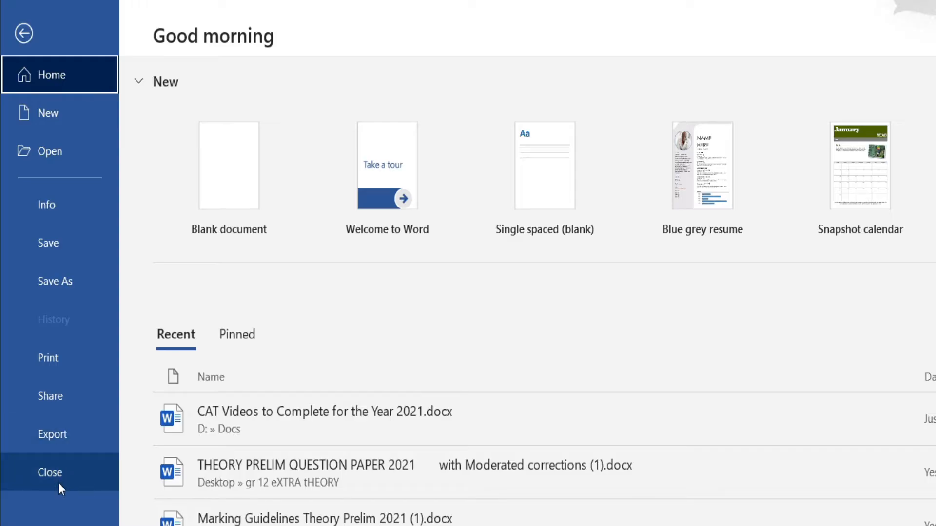
pyautogui.moveTo(48, 113)
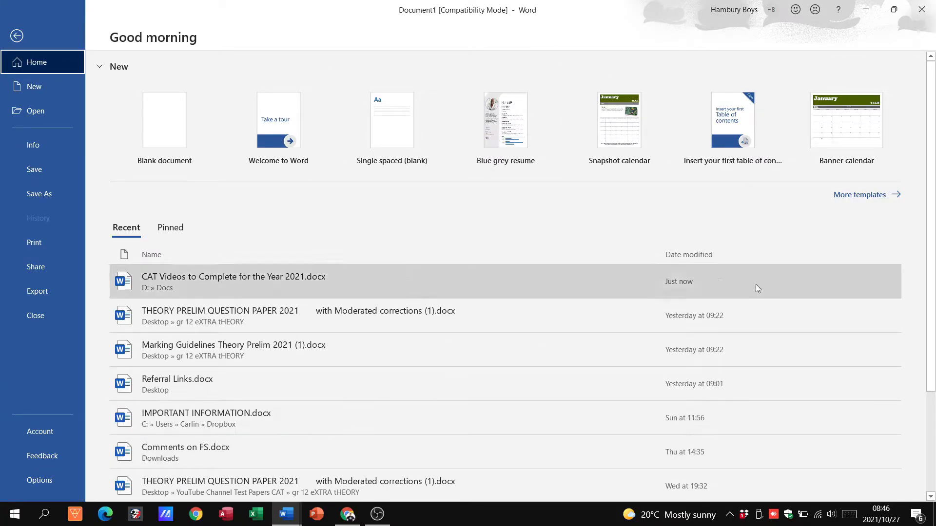
pyautogui.moveTo(191, 102)
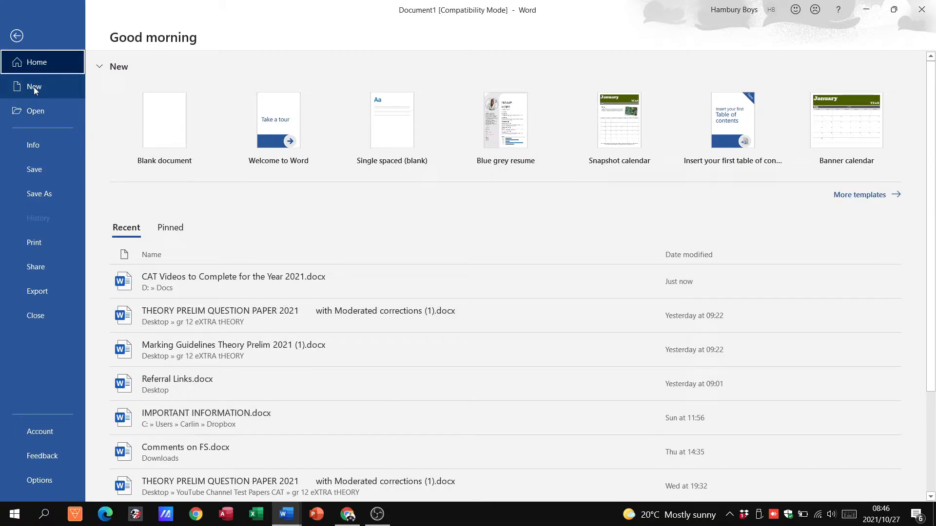
# View the New page of templates, then the Open page listing OneDrive, This PC and recent documents.
pyautogui.click(34, 87)
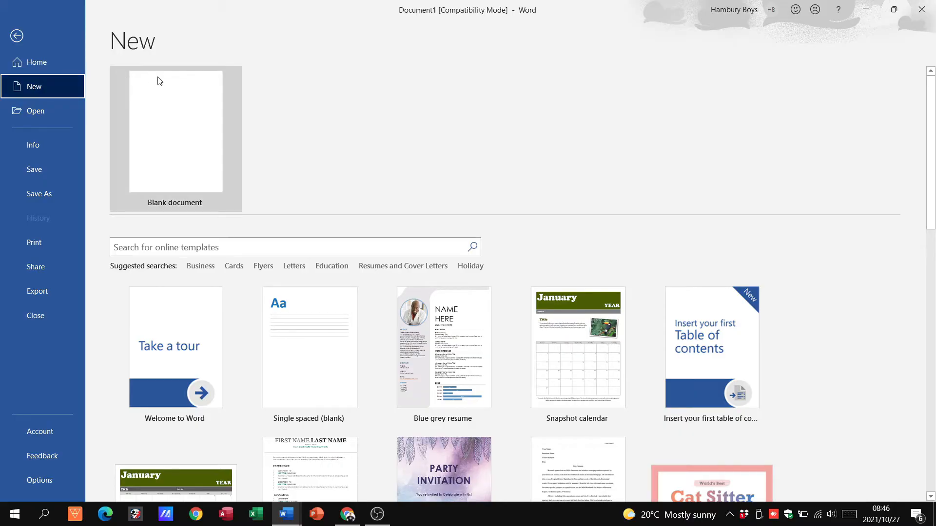
pyautogui.moveTo(195, 97)
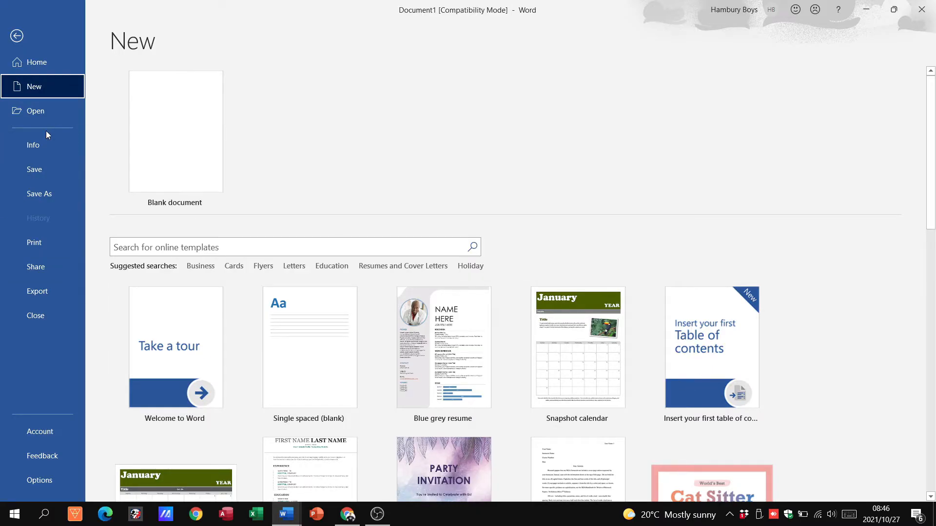
pyautogui.click(35, 111)
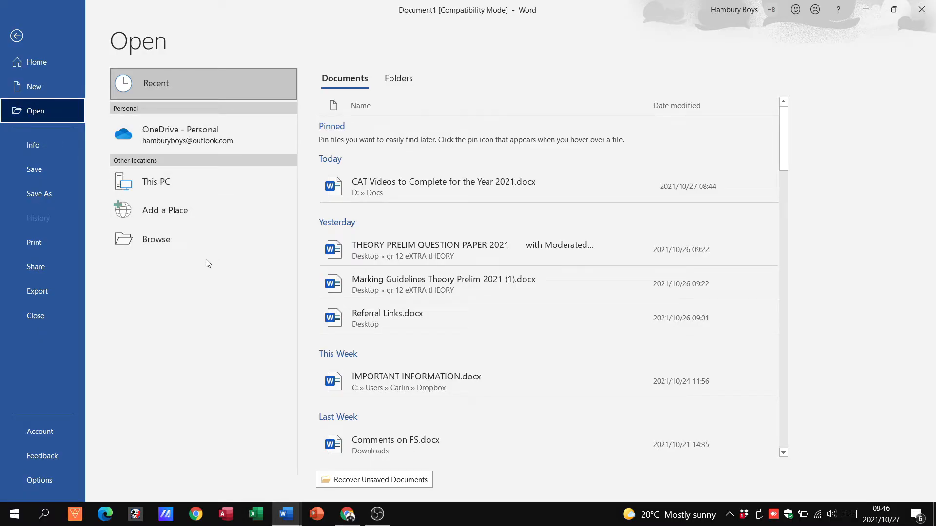
pyautogui.moveTo(42, 146)
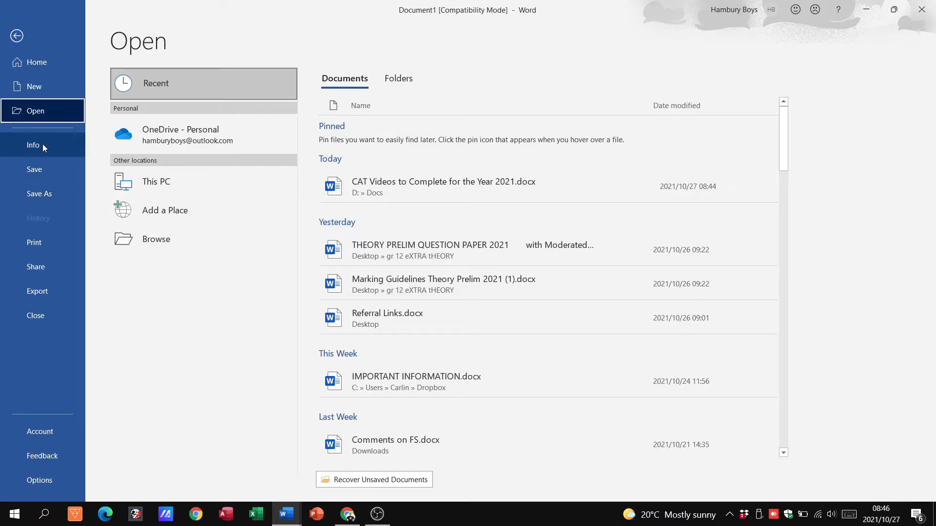
# Review the Info page of document properties, then reach the Save As page of recent folders.
pyautogui.click(33, 145)
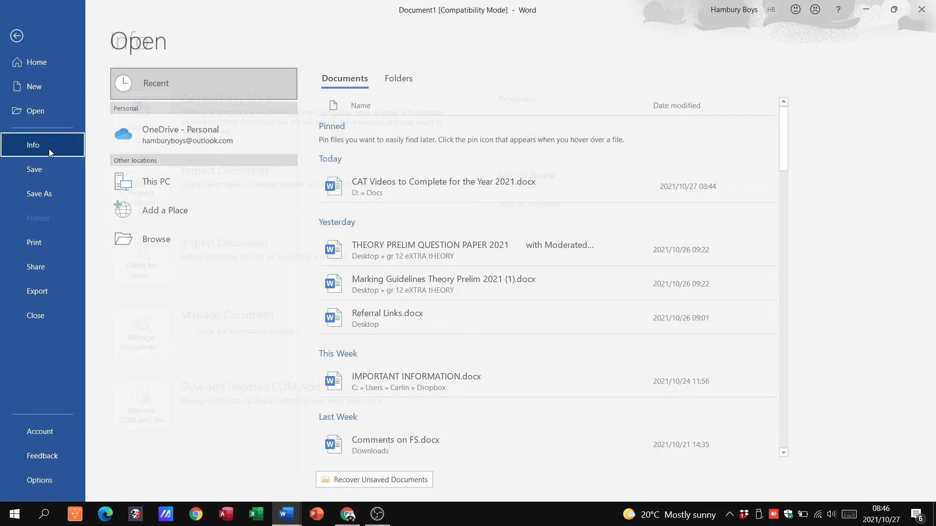
pyautogui.click(33, 146)
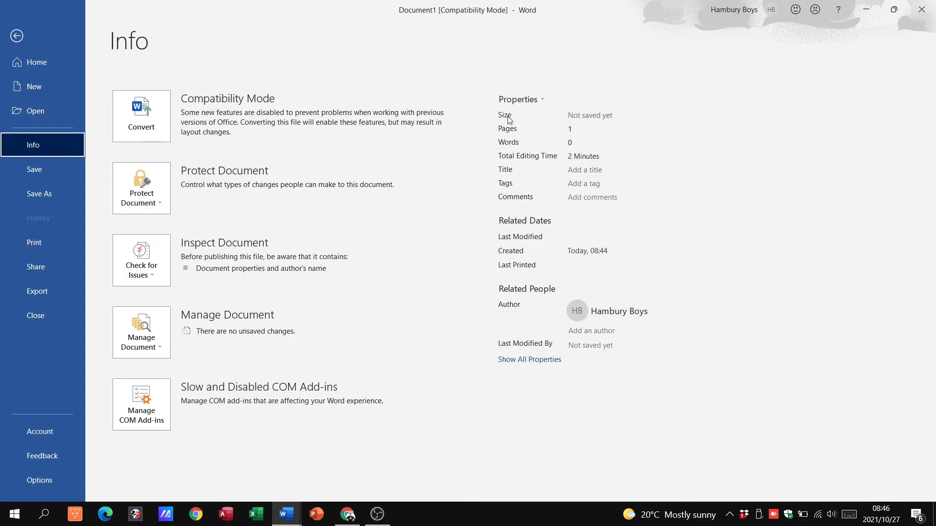
pyautogui.moveTo(86, 151)
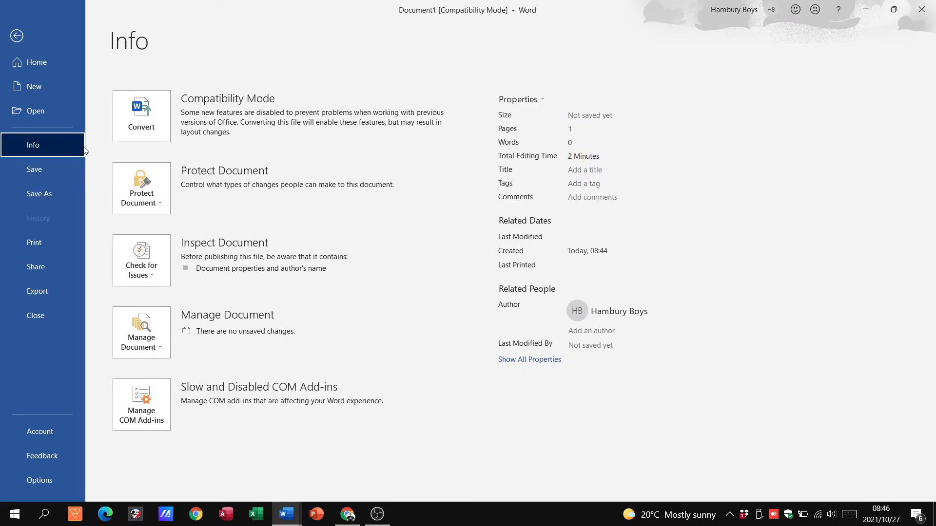
pyautogui.moveTo(141, 261)
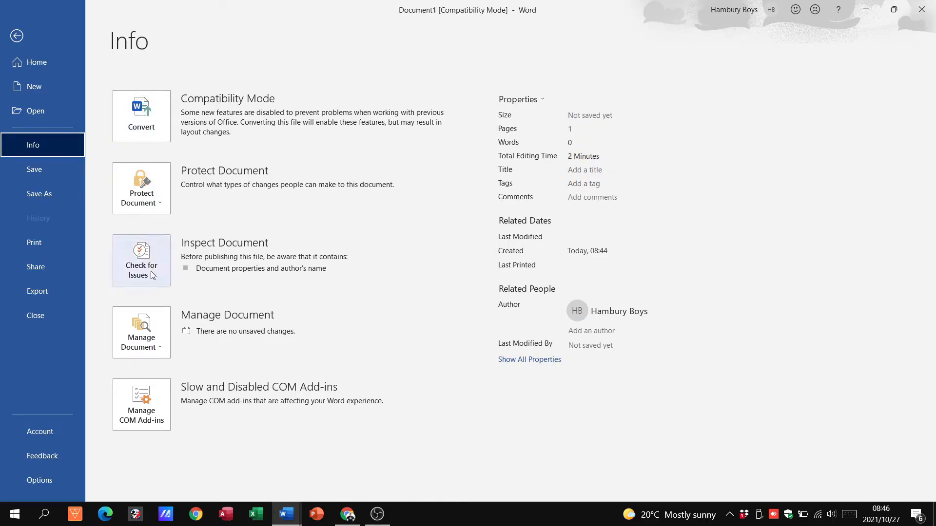
pyautogui.moveTo(142, 189)
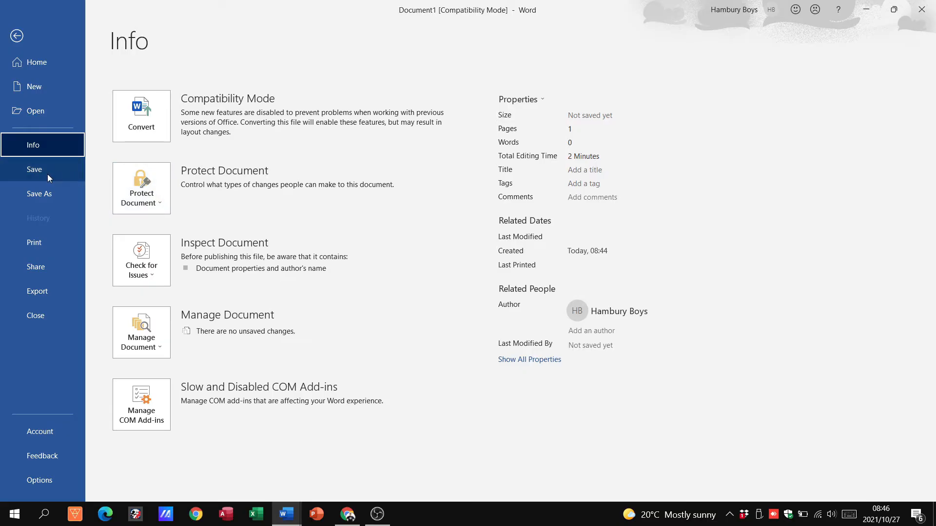
pyautogui.click(39, 193)
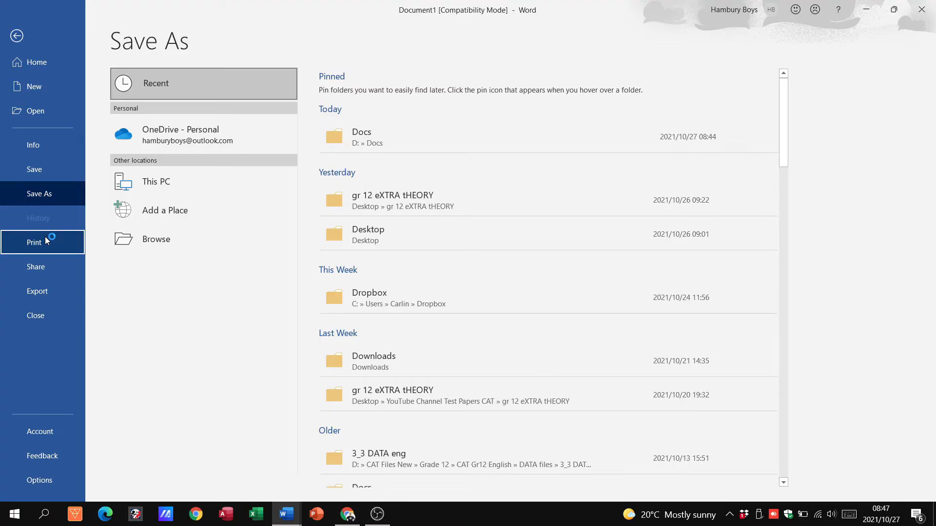
# Look over the Print page's printer settings and preview, then show the Share page.
pyautogui.click(34, 243)
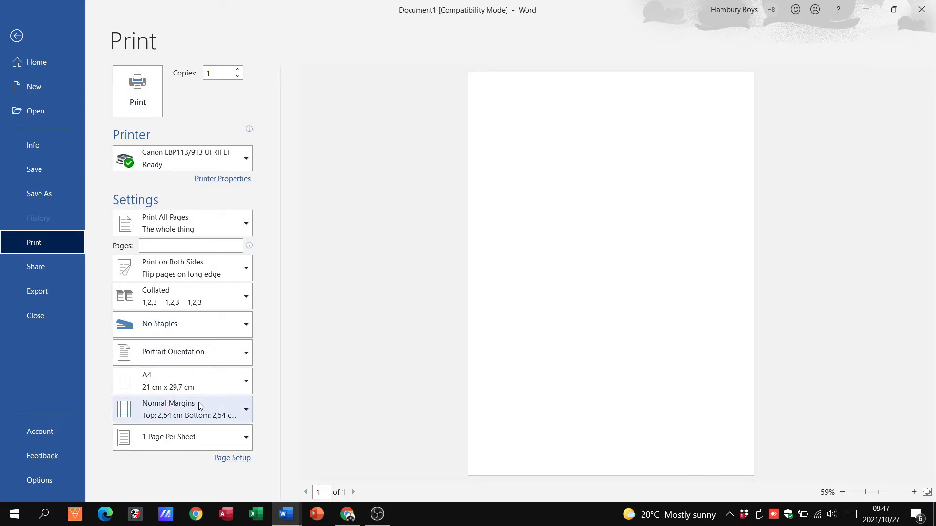
pyautogui.click(35, 268)
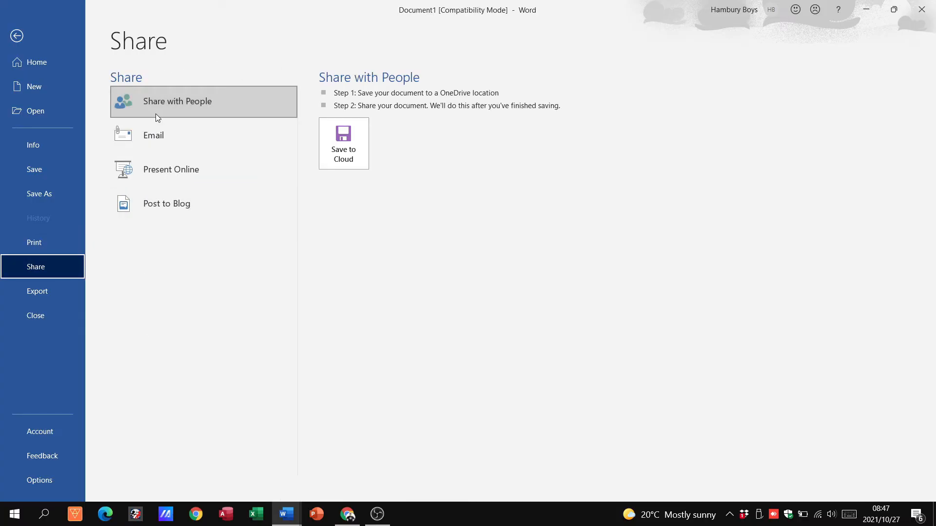
pyautogui.moveTo(166, 204)
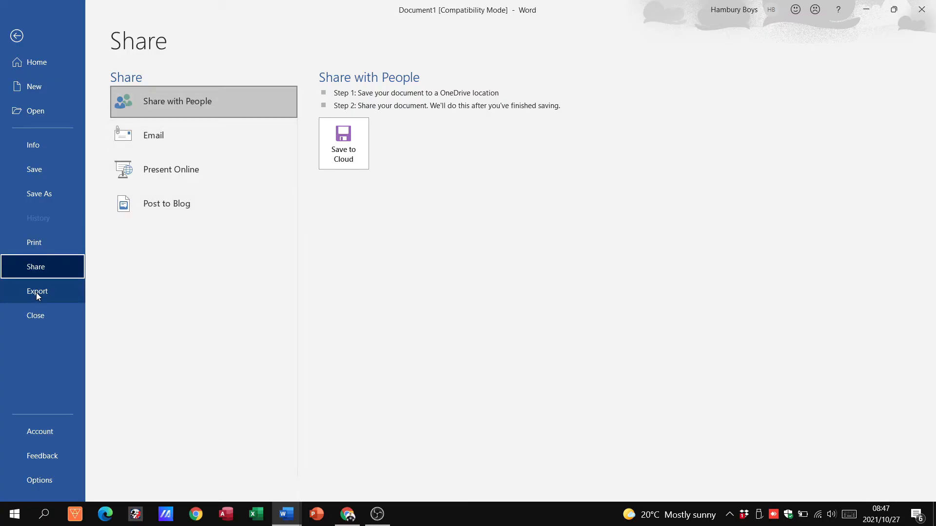
# View the Export page's PDF and file-type options, then bring up Word Options on General settings.
pyautogui.click(37, 291)
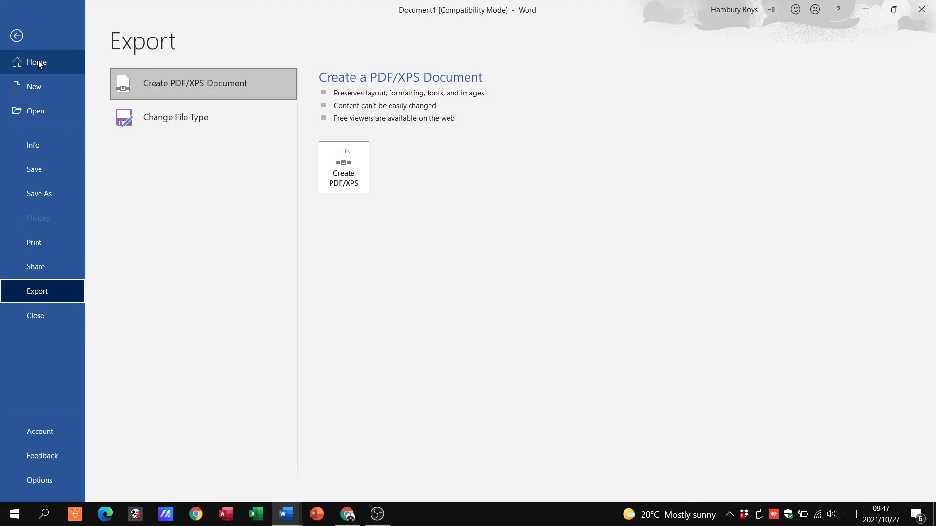
pyautogui.moveTo(38, 315)
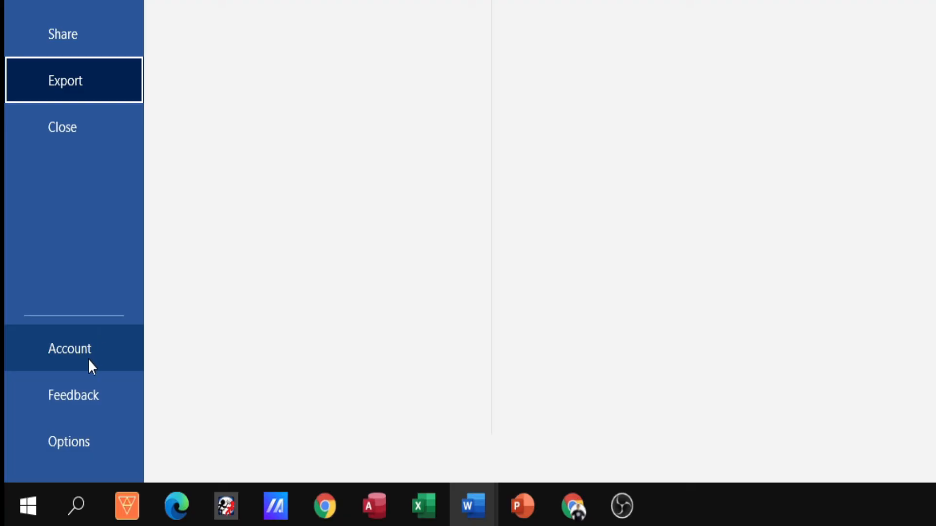
pyautogui.click(69, 349)
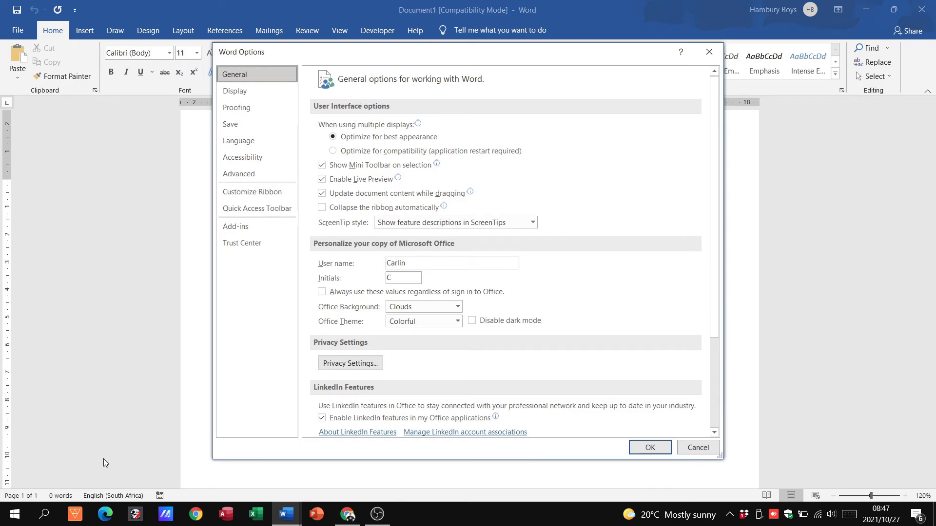
# Move through Advanced editing options to the Customize Ribbon page with command lists and main tabs.
pyautogui.click(696, 447)
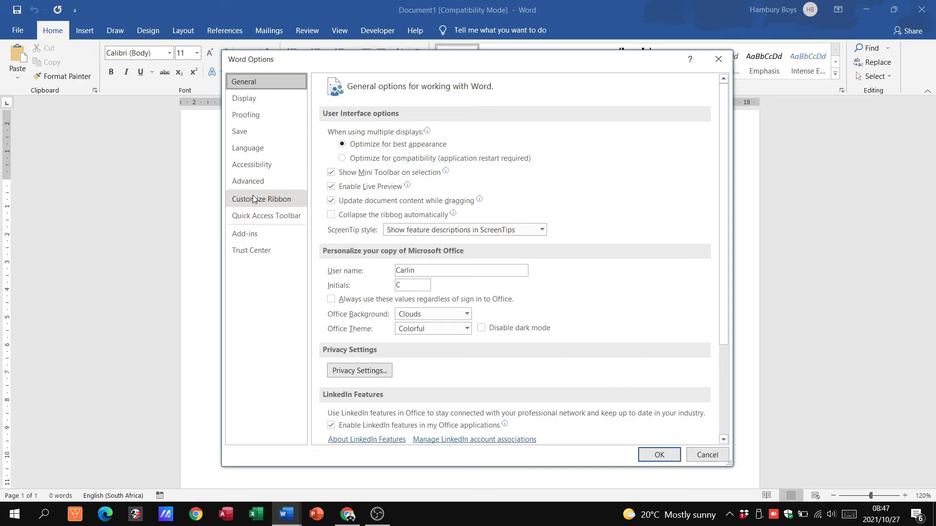
pyautogui.click(248, 181)
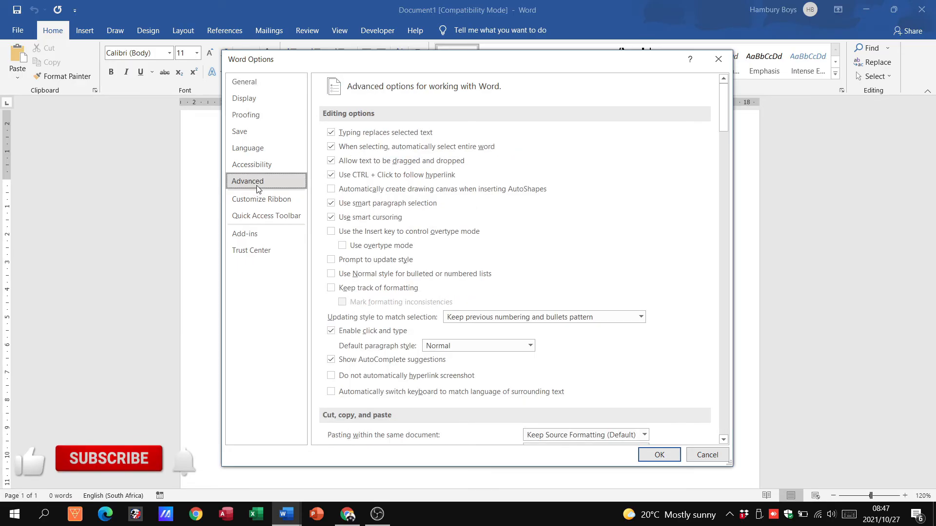
pyautogui.click(261, 199)
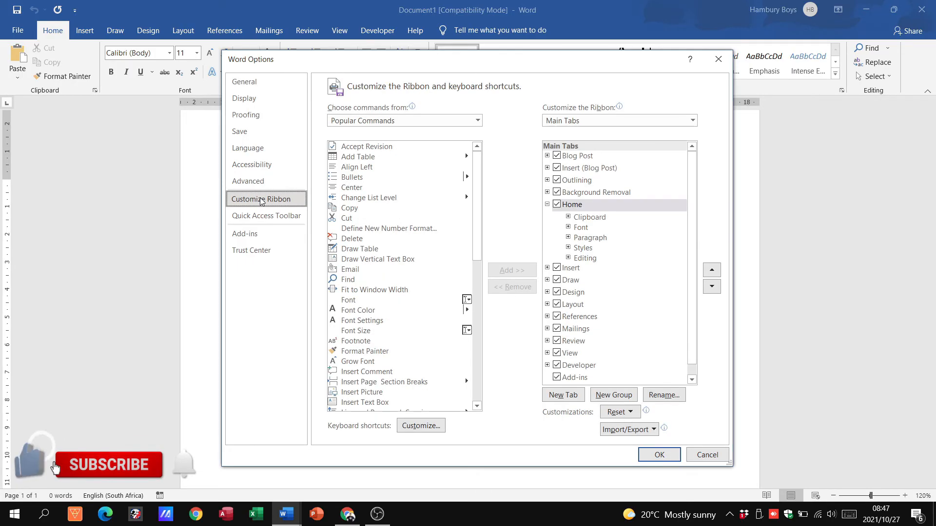